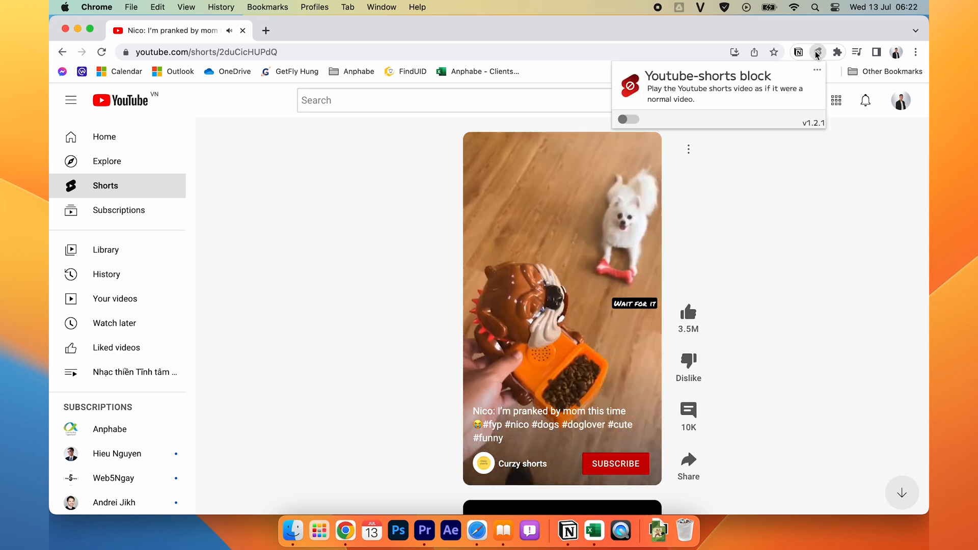
Step: Switch the Youtube-shorts block toggle on so Shorts play as normal videos
{"action": "left_click", "coordinate": [629, 119]}
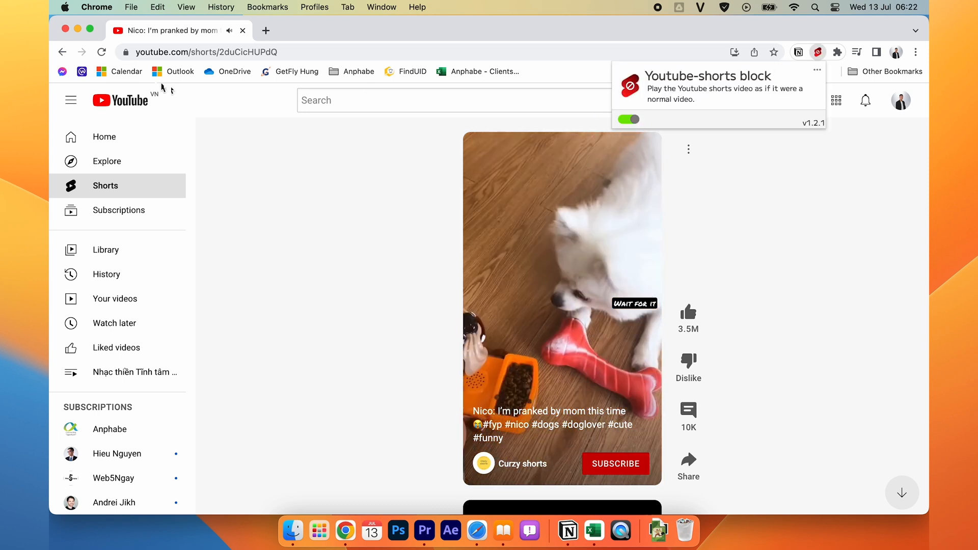